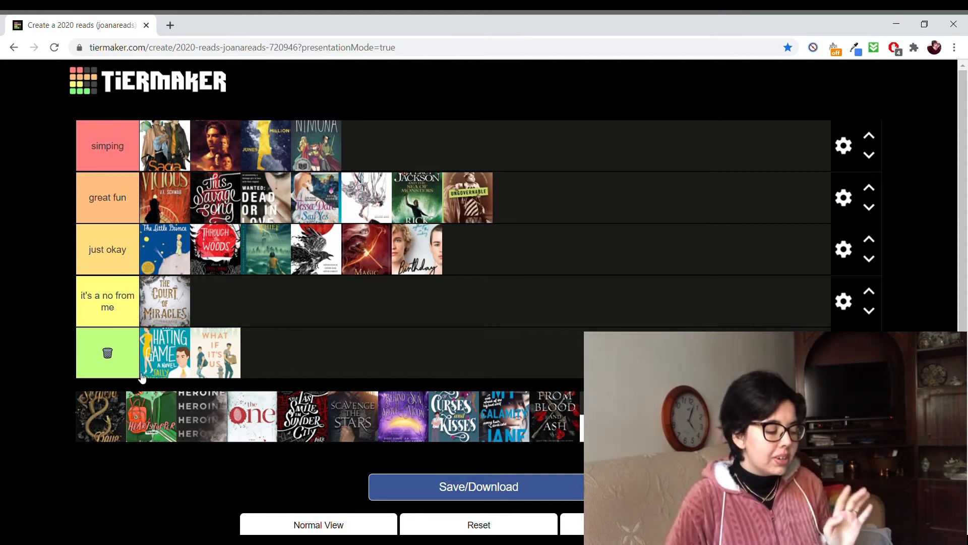
# Place the dark cover with the gold snake in the 'it's a no from me' tier
pyautogui.moveTo(98, 416); pyautogui.dragTo(215, 301)
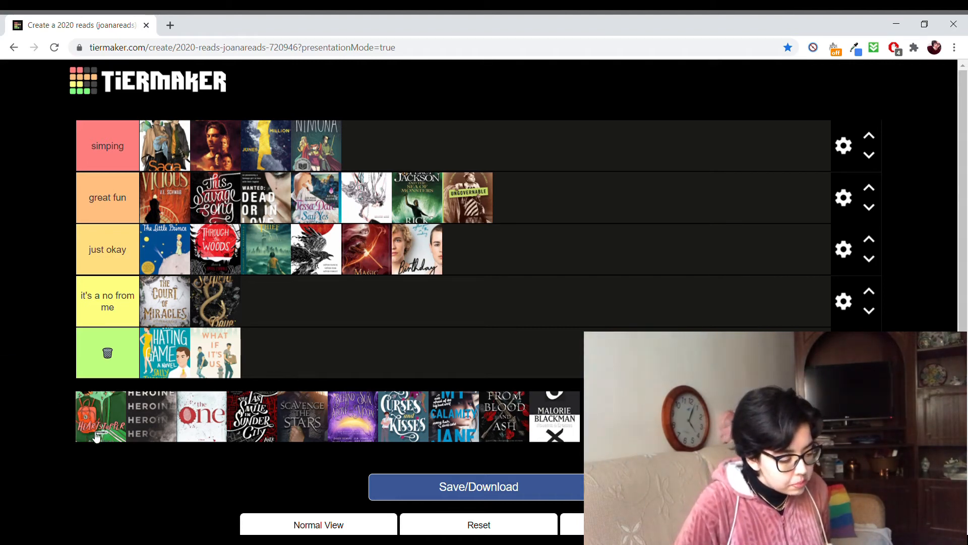
# Carry the green apple cover past simping and drop it at the end of great fun
pyautogui.moveTo(101, 416); pyautogui.dragTo(456, 145)
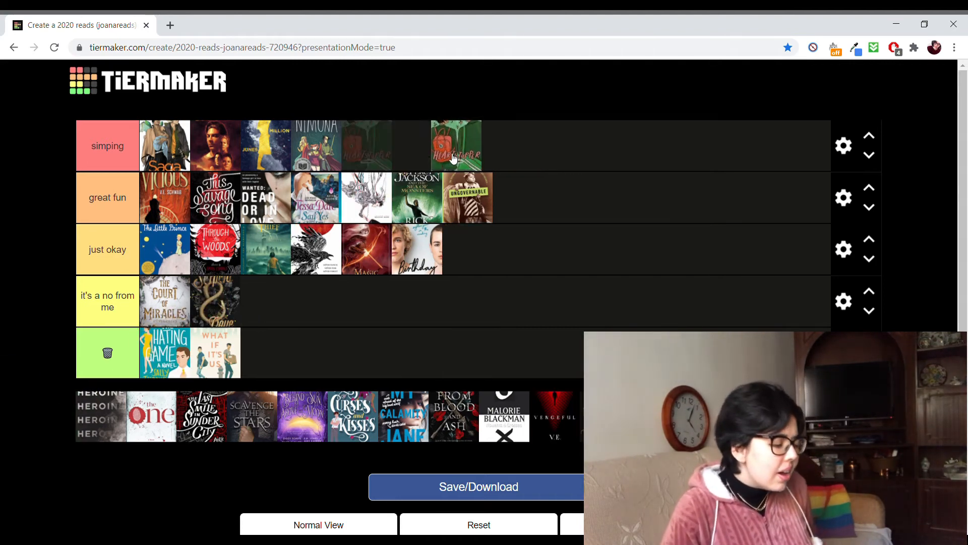
pyautogui.moveTo(456, 146); pyautogui.dragTo(507, 185)
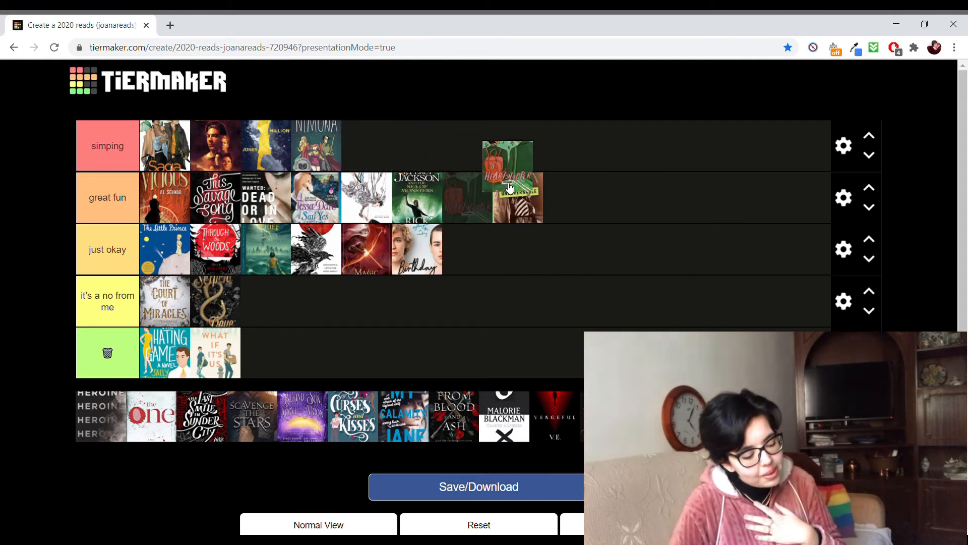
pyautogui.moveTo(507, 164); pyautogui.dragTo(538, 198)
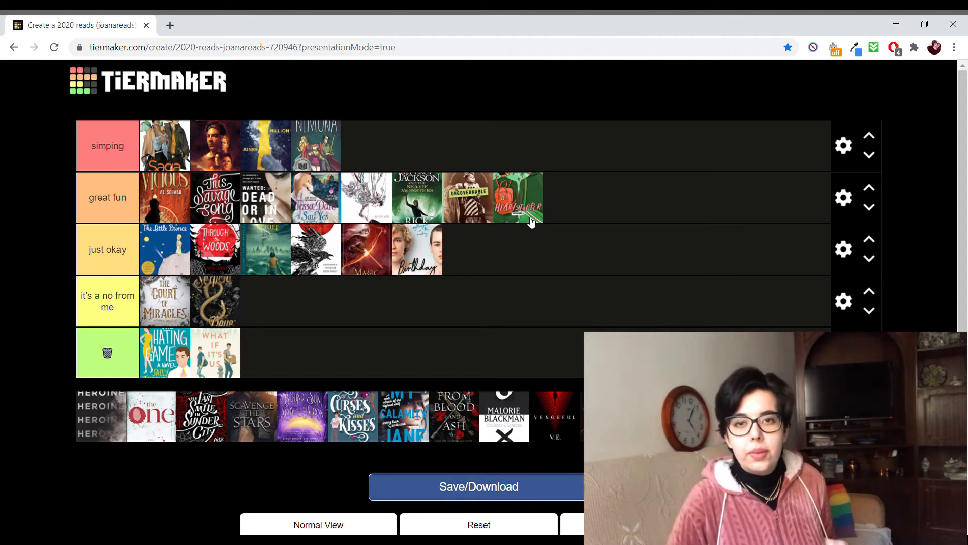
pyautogui.moveTo(528, 135)
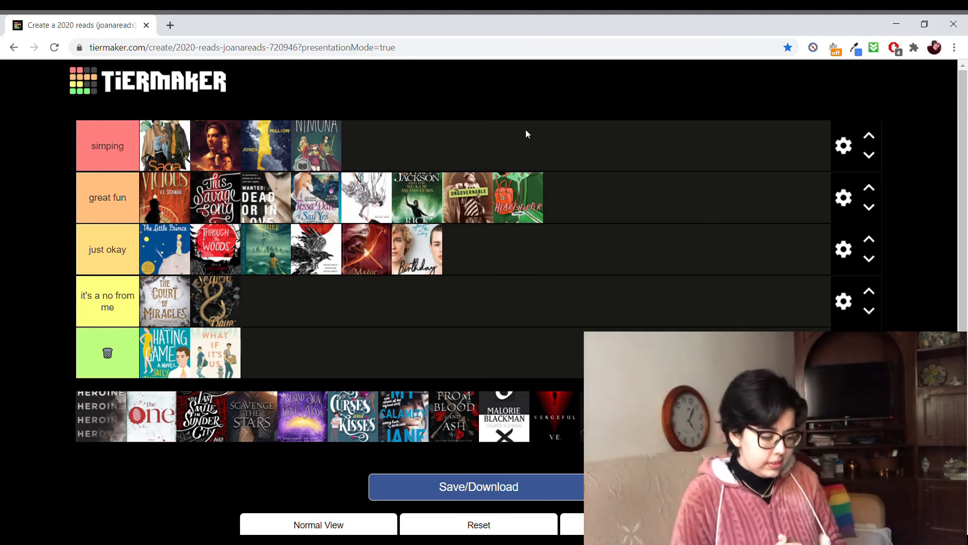
pyautogui.moveTo(24, 400)
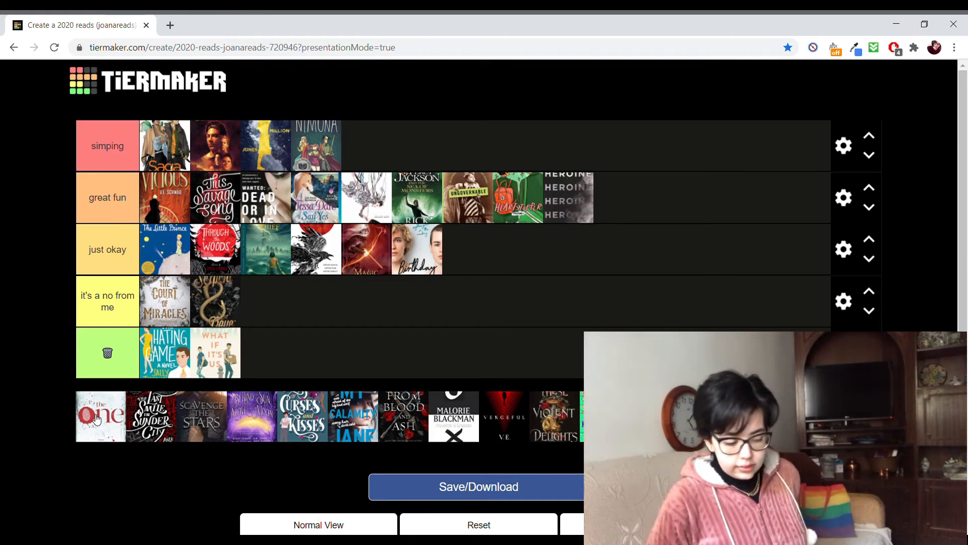
# Place The One cover at the end of the great fun tier
pyautogui.moveTo(99, 415); pyautogui.dragTo(619, 196)
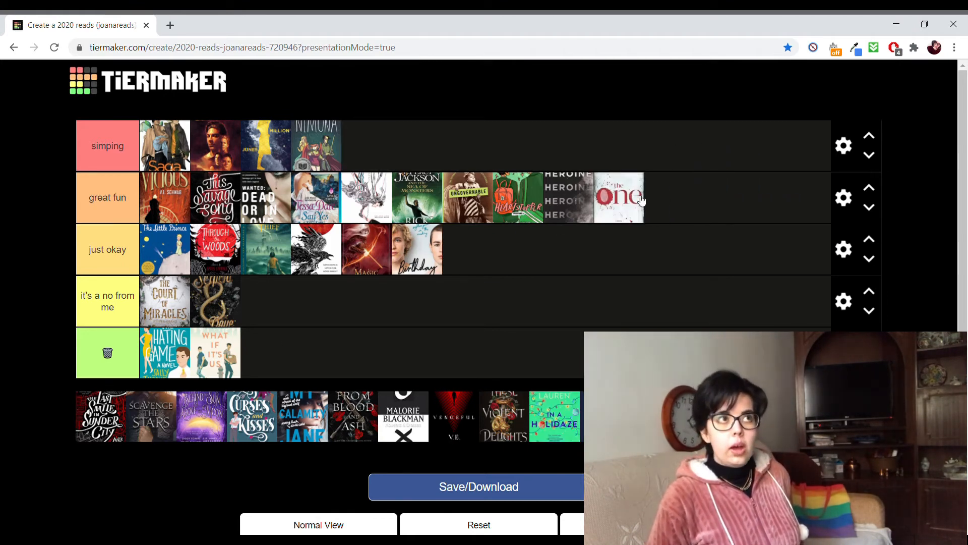
pyautogui.moveTo(531, 84)
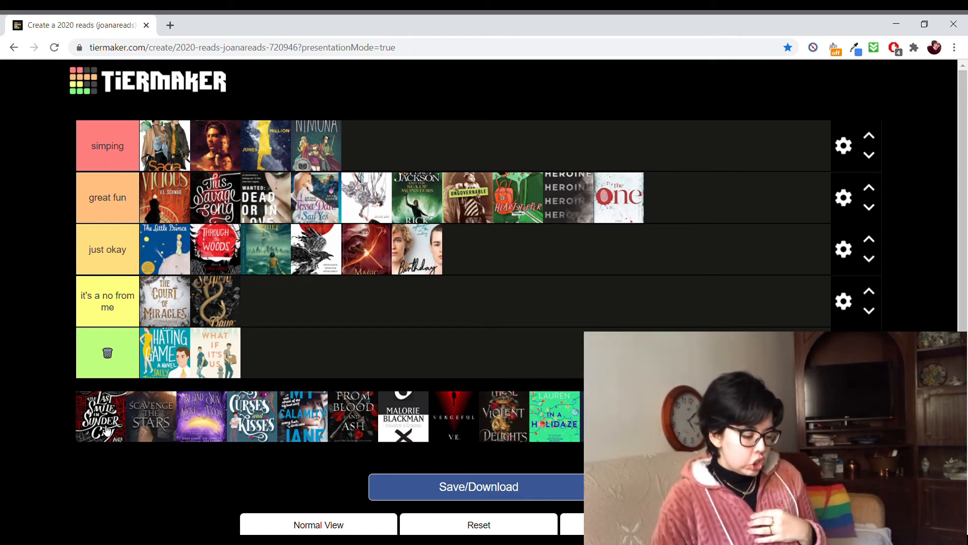
# Place The Last Smile in Sunder City and Scavenge the Stars in just okay
pyautogui.moveTo(100, 417); pyautogui.dragTo(467, 250)
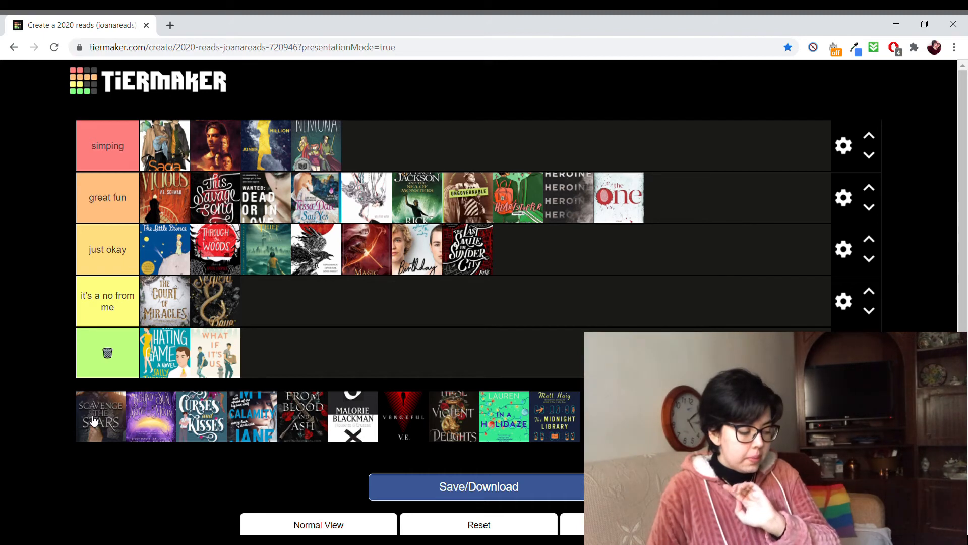
pyautogui.moveTo(101, 416); pyautogui.dragTo(521, 249)
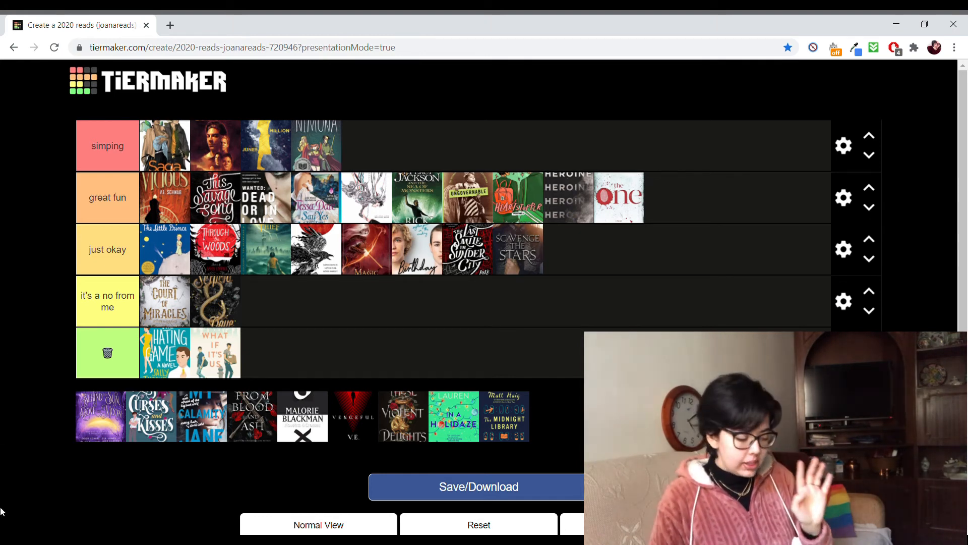
pyautogui.moveTo(99, 431)
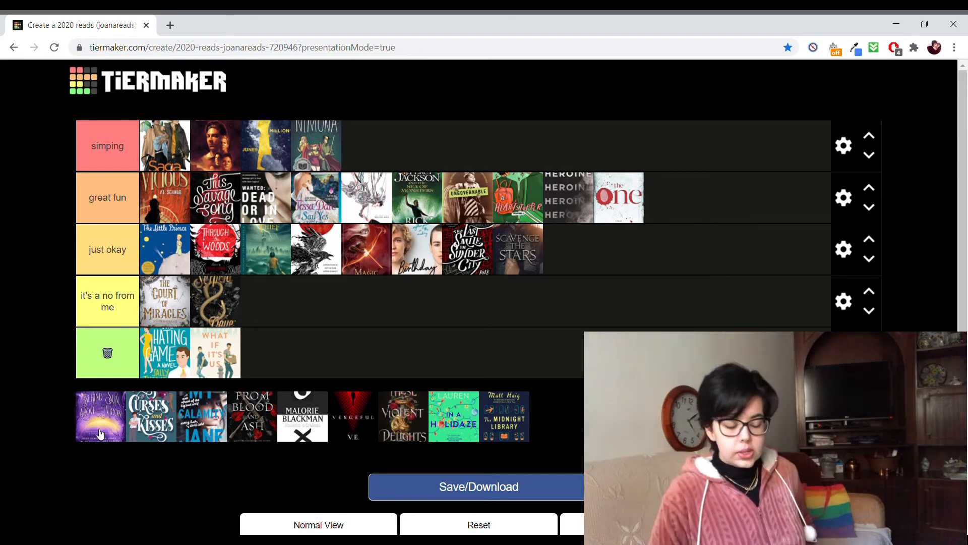
# Place the purple-sunset cover and Curses and Kisses in the just okay tier
pyautogui.moveTo(101, 417); pyautogui.dragTo(584, 249)
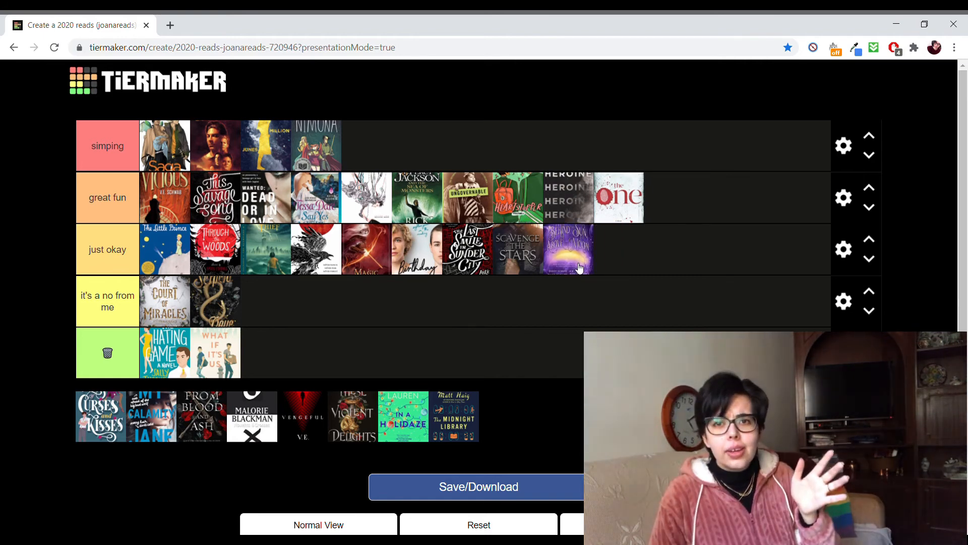
pyautogui.moveTo(613, 308)
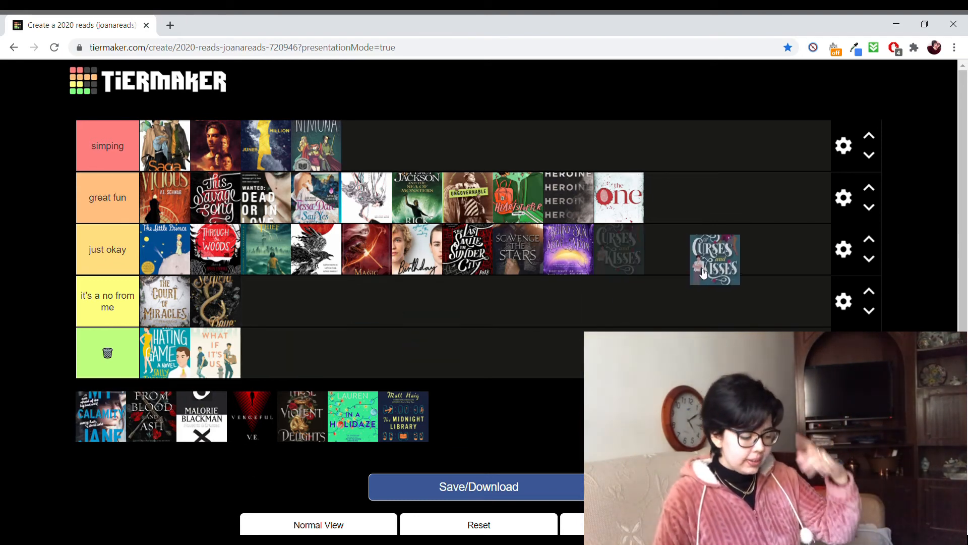
pyautogui.moveTo(715, 259); pyautogui.dragTo(618, 249)
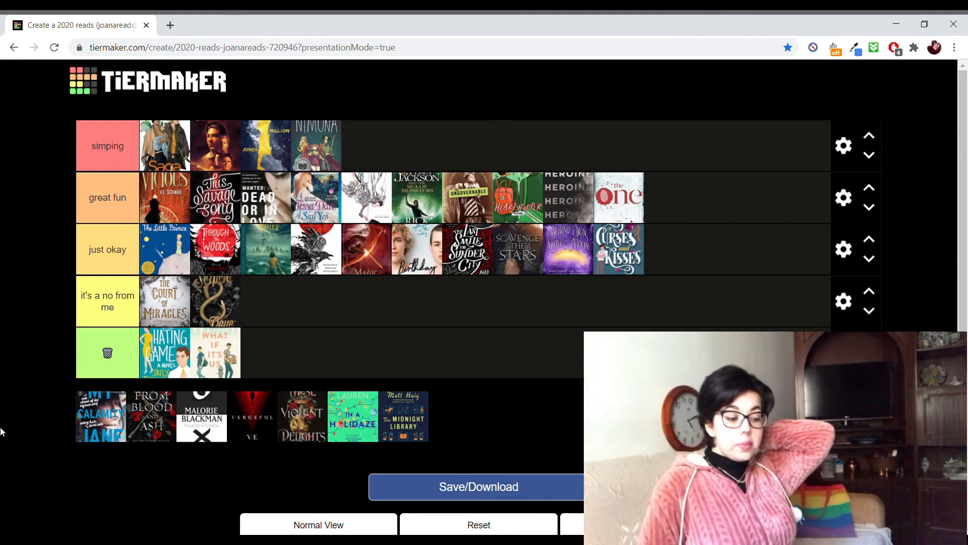
pyautogui.moveTo(110, 440)
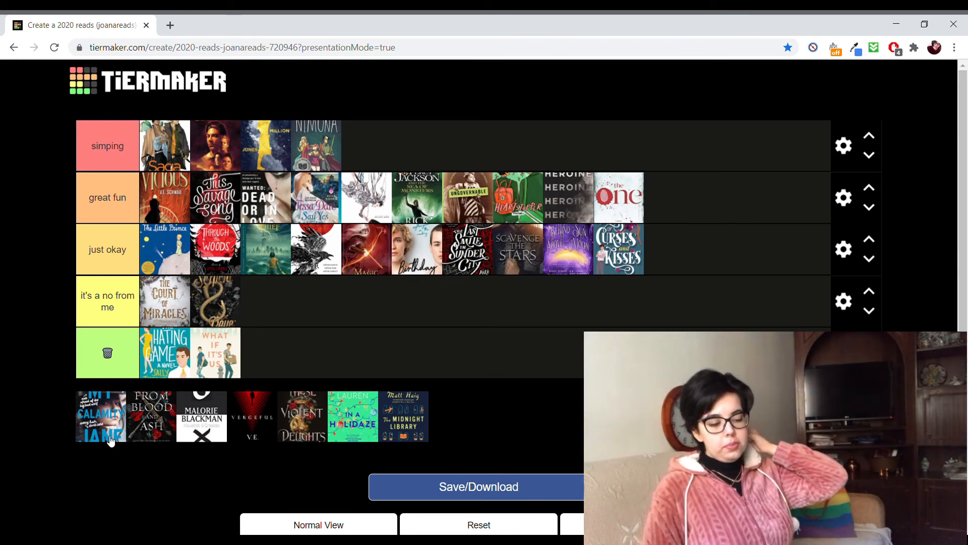
# Place My Calamity Jane in great fun, then settle From Blood and Ash there after wavering with just okay
pyautogui.moveTo(101, 416); pyautogui.dragTo(726, 198)
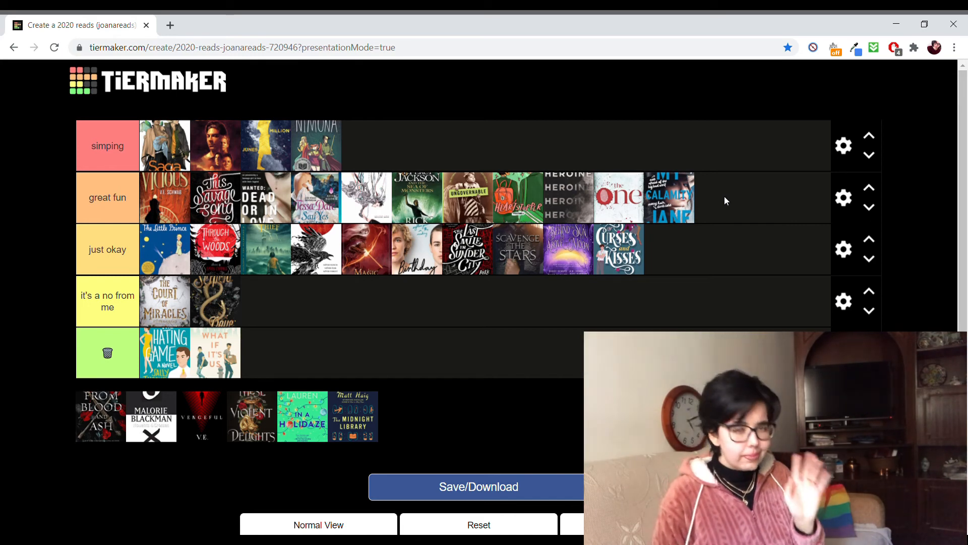
pyautogui.moveTo(83, 430)
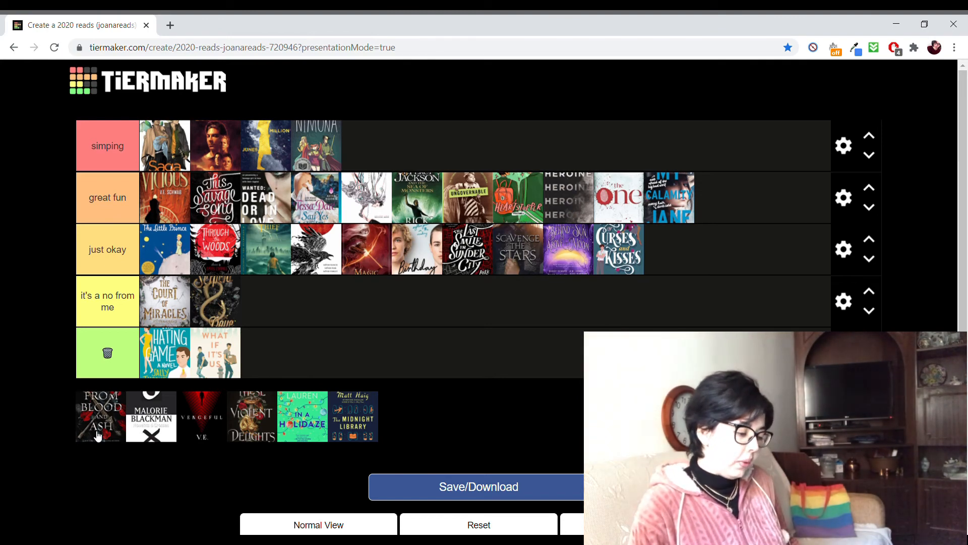
pyautogui.moveTo(99, 416); pyautogui.dragTo(750, 198)
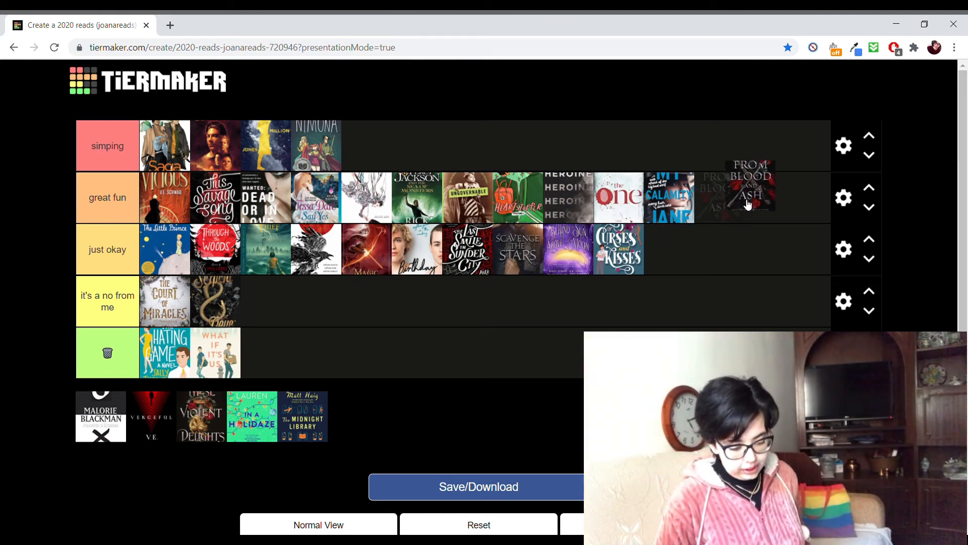
pyautogui.moveTo(748, 198); pyautogui.dragTo(686, 249)
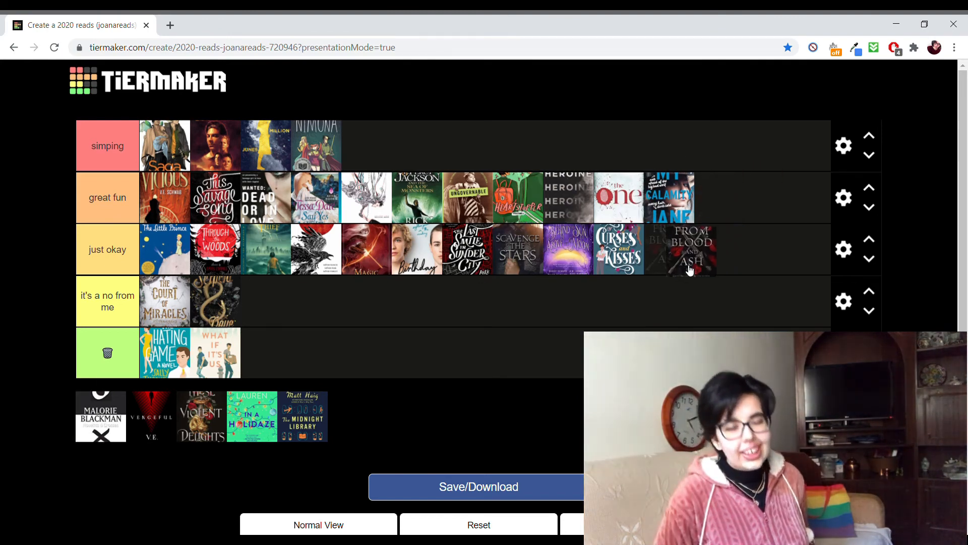
pyautogui.moveTo(690, 249); pyautogui.dragTo(740, 197)
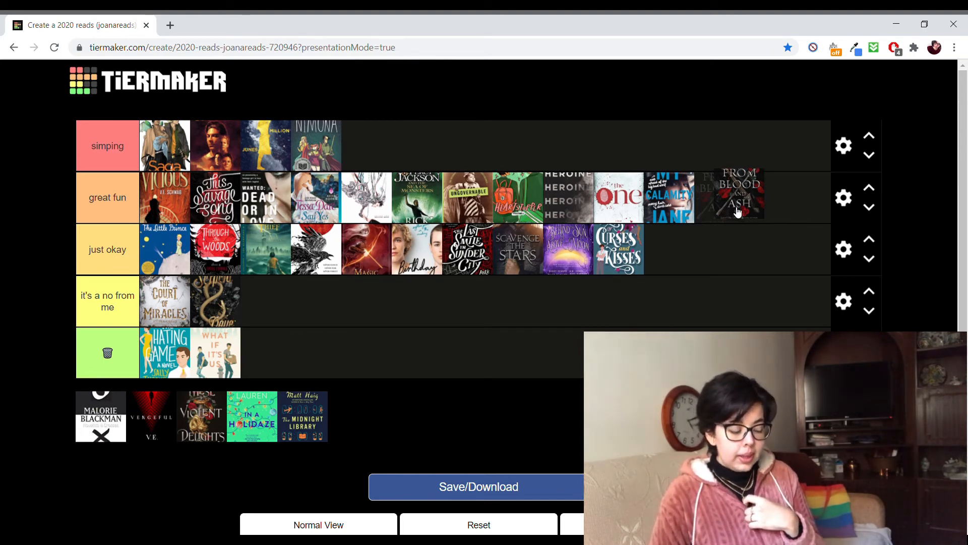
pyautogui.moveTo(736, 197); pyautogui.dragTo(702, 250)
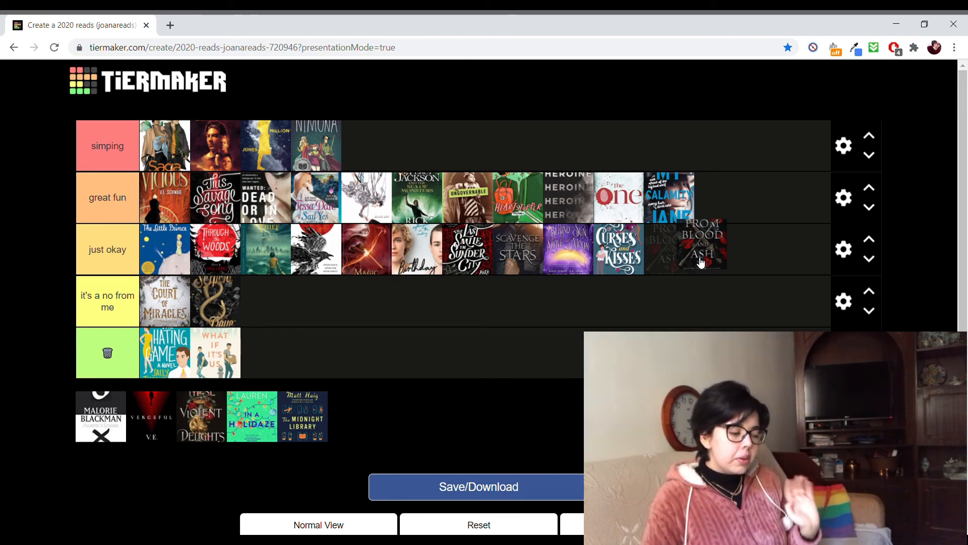
pyautogui.moveTo(701, 249); pyautogui.dragTo(721, 198)
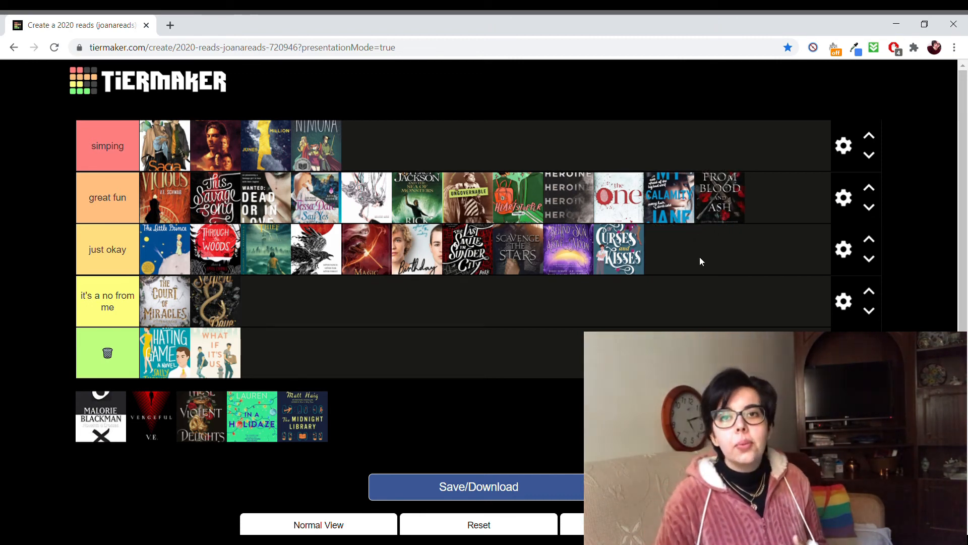
pyautogui.moveTo(704, 315)
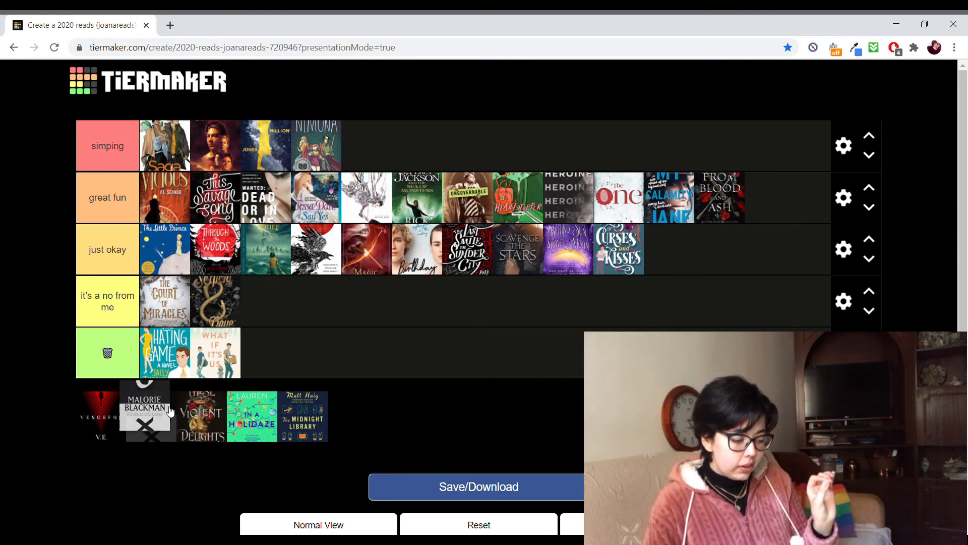
# Place the Malorie Blackman cover in the 'it's a no from me' tier
pyautogui.moveTo(145, 415); pyautogui.dragTo(266, 301)
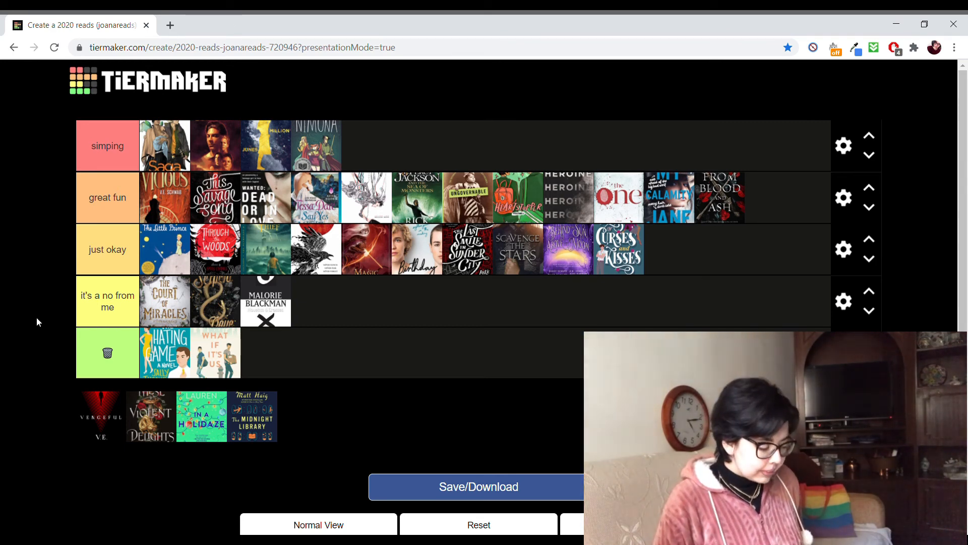
pyautogui.moveTo(101, 436)
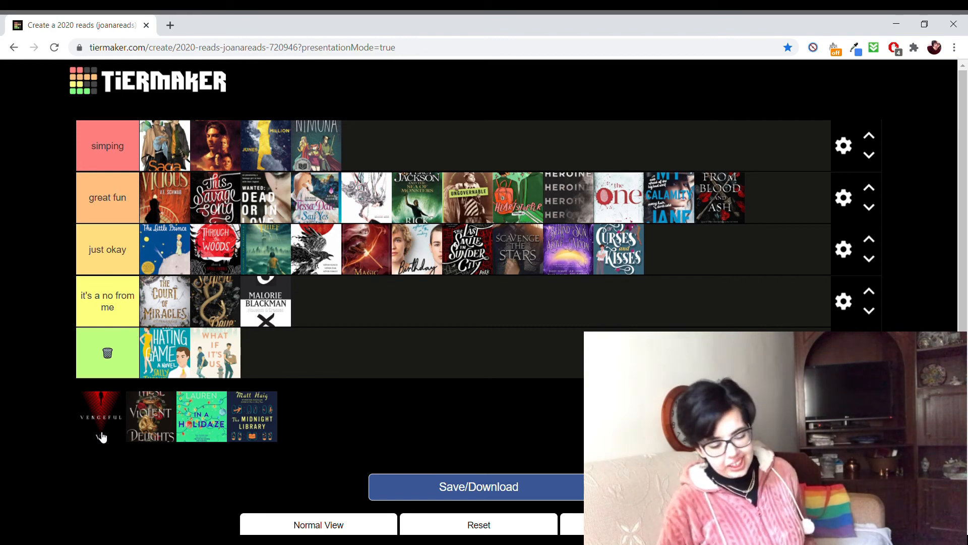
# Place the dark red Vengeful cover at the end of the just okay tier
pyautogui.moveTo(101, 412); pyautogui.dragTo(667, 250)
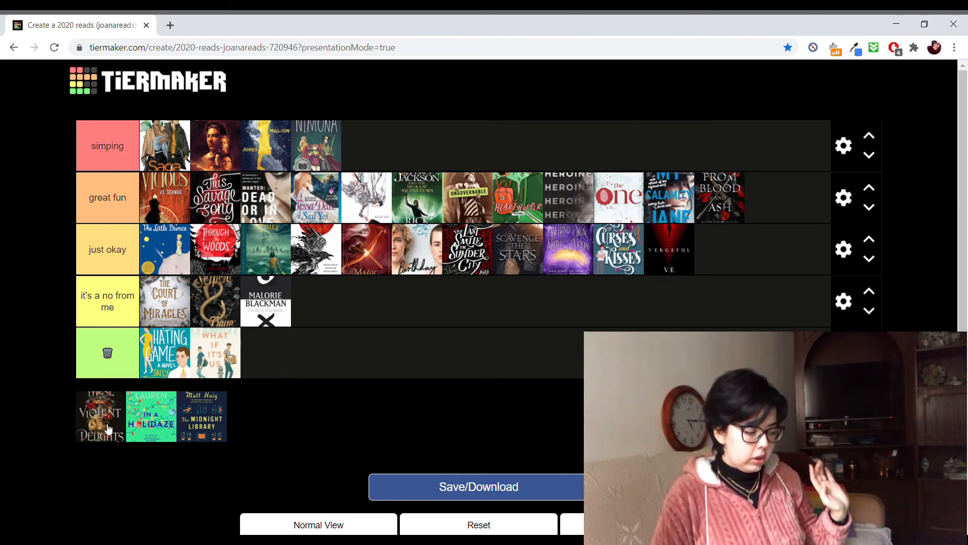
# Place These Violent Delights in the top simping tier
pyautogui.moveTo(99, 415); pyautogui.dragTo(365, 145)
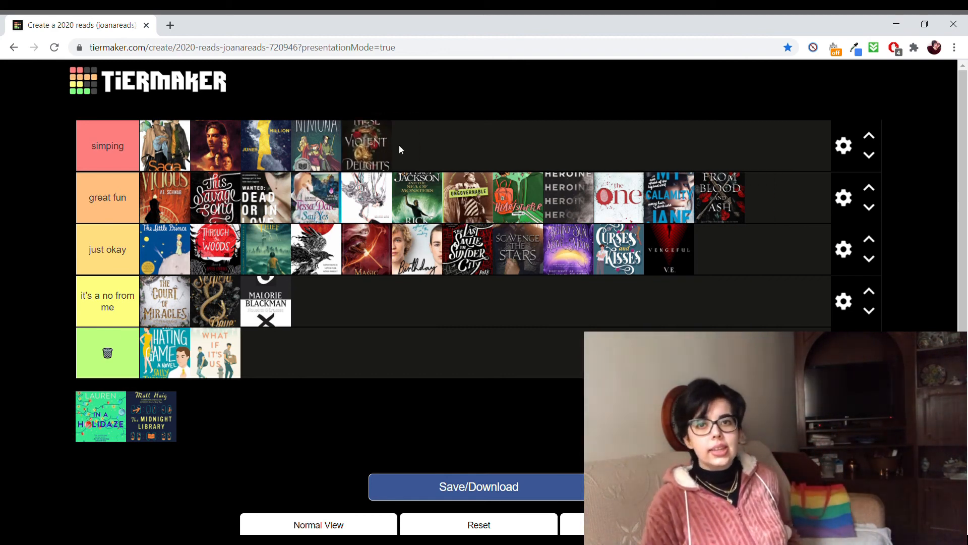
pyautogui.moveTo(38, 289)
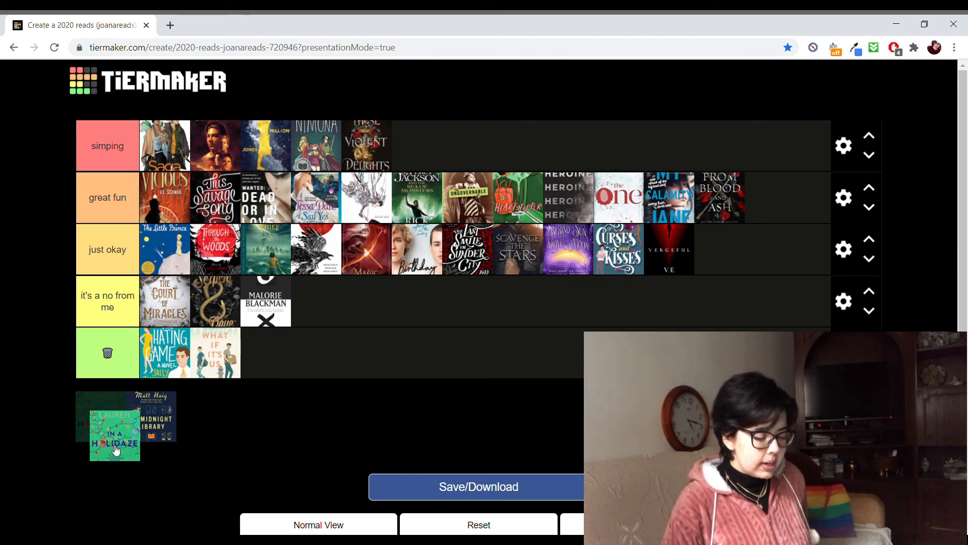
# Move In a Holidaze out of the pool to the end of the just okay tier
pyautogui.moveTo(114, 426); pyautogui.dragTo(233, 433)
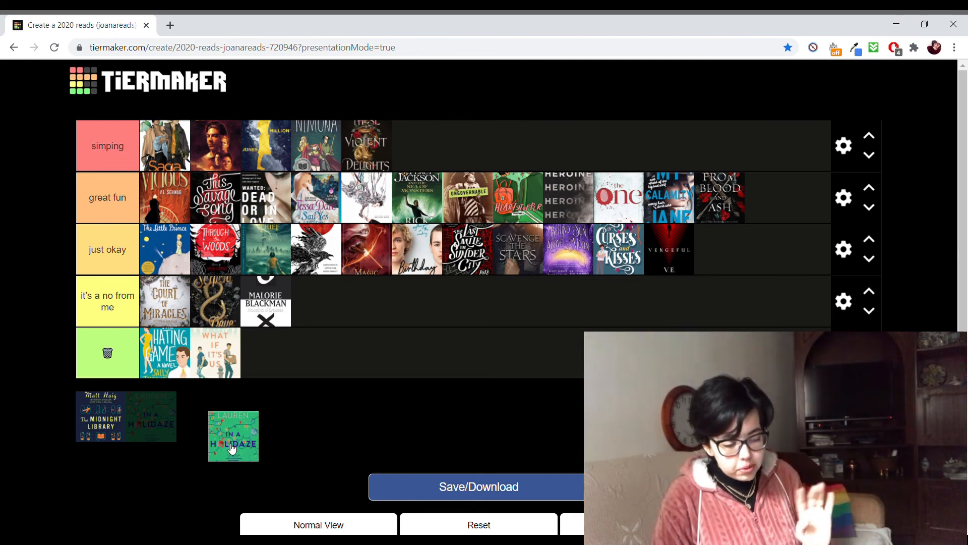
pyautogui.moveTo(233, 436); pyautogui.dragTo(720, 249)
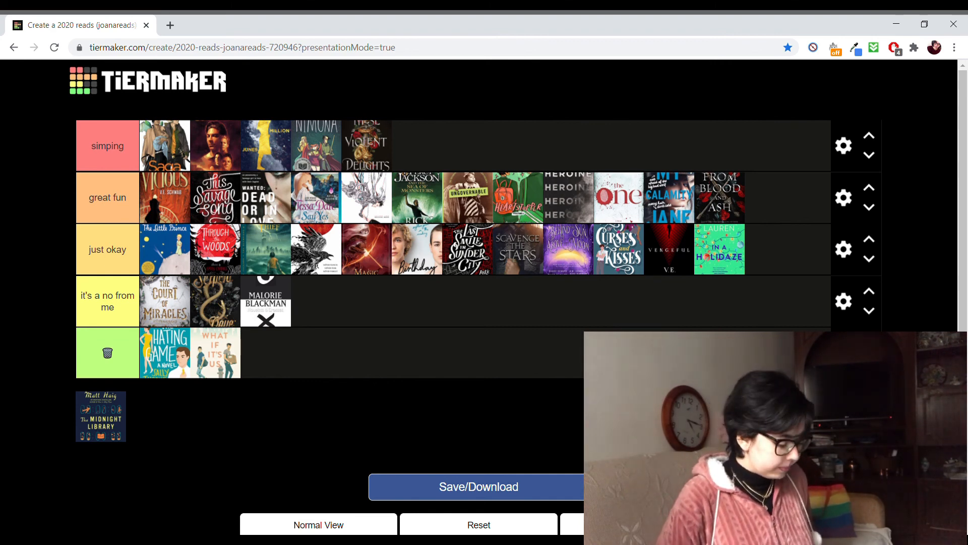
pyautogui.moveTo(140, 461)
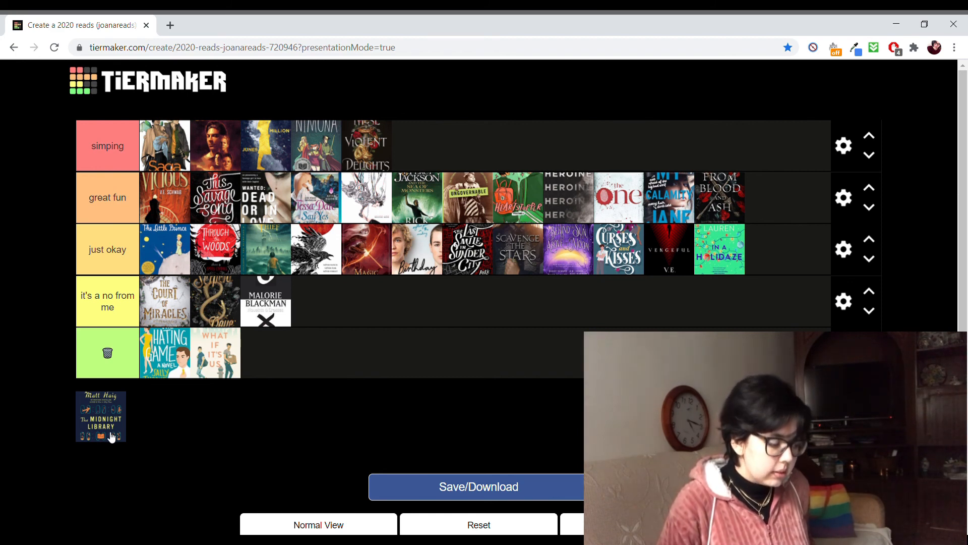
# Place The Midnight Library cover into the simping tier, emptying the unsorted pool
pyautogui.moveTo(101, 417); pyautogui.dragTo(416, 145)
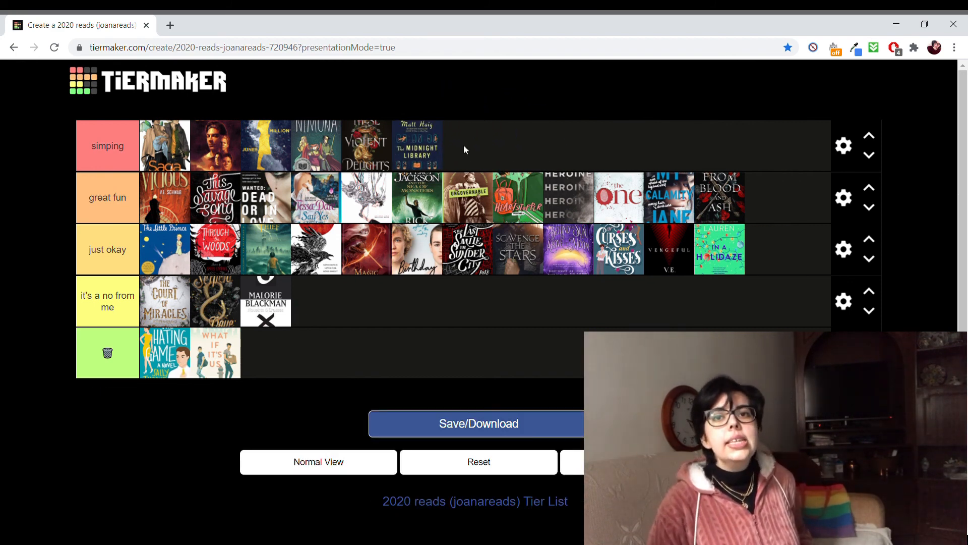
pyautogui.moveTo(540, 104)
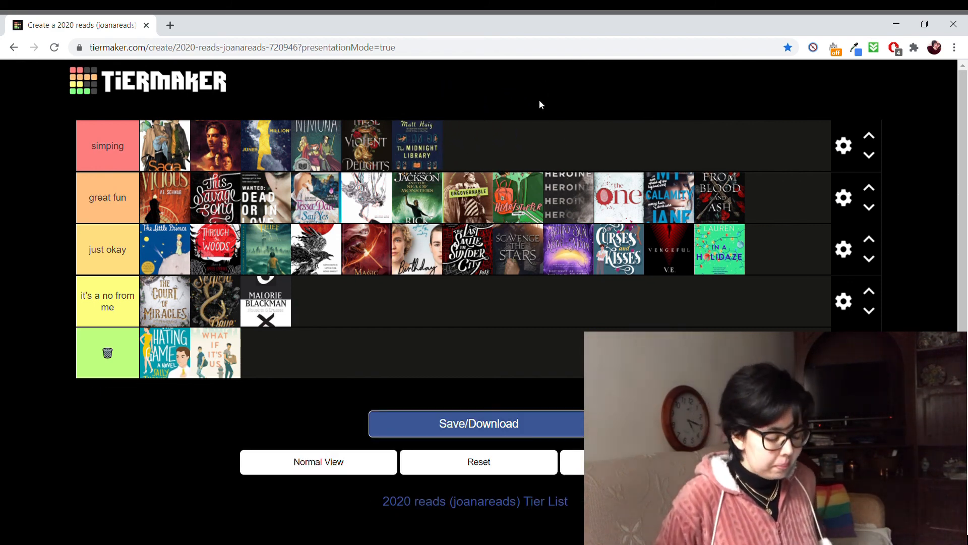